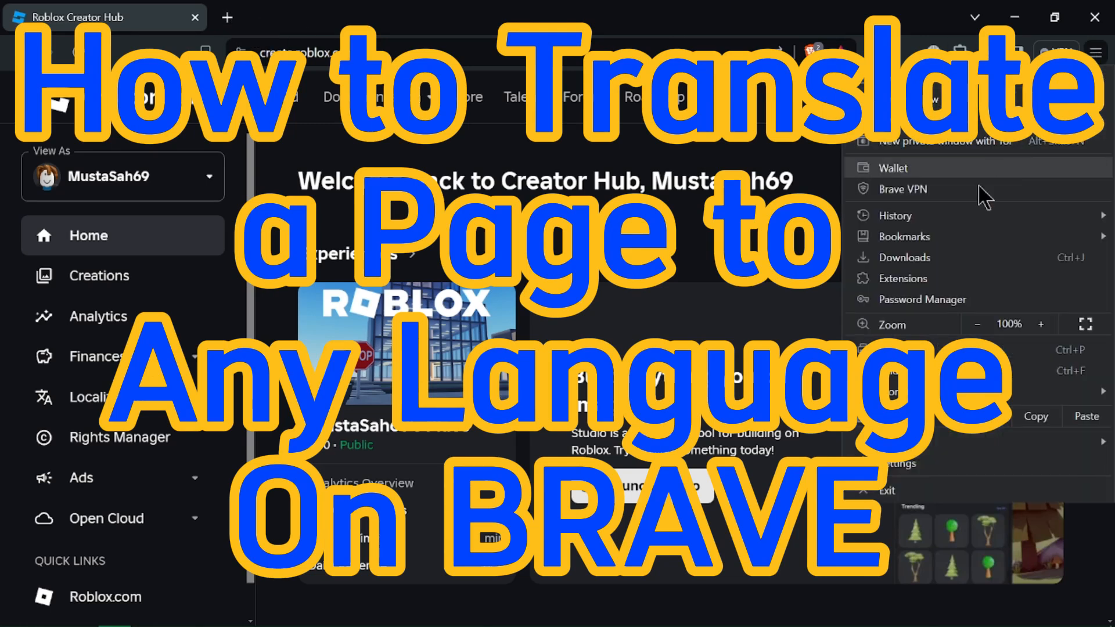
Open the Chrome Web Store from Brave's Extensions page, keeping the Creator Hub tab in front.
{"action": "left_click", "coordinate": [907, 279]}
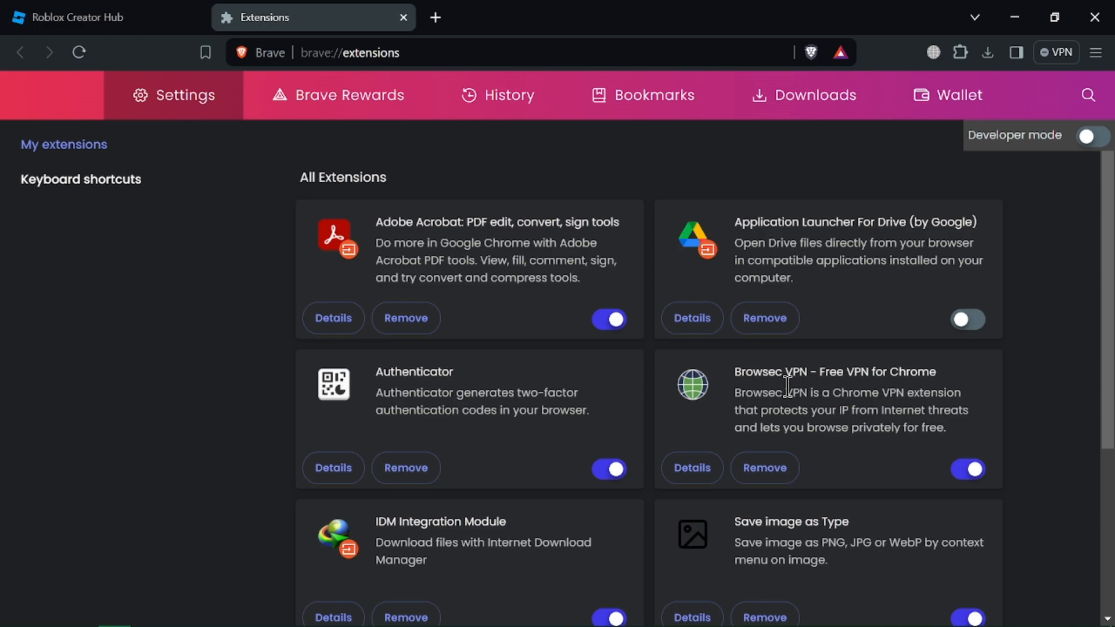
{"action": "left_click", "coordinate": [85, 17]}
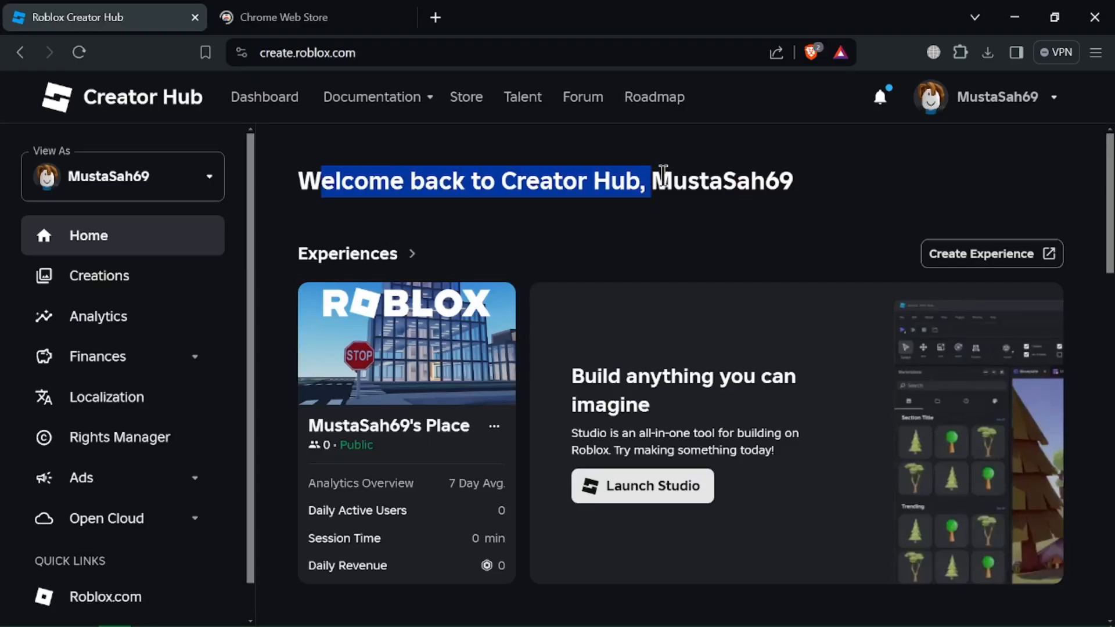
Try translating the selected welcome heading into Arabic, which fails.
{"action": "right_click", "coordinate": [707, 188]}
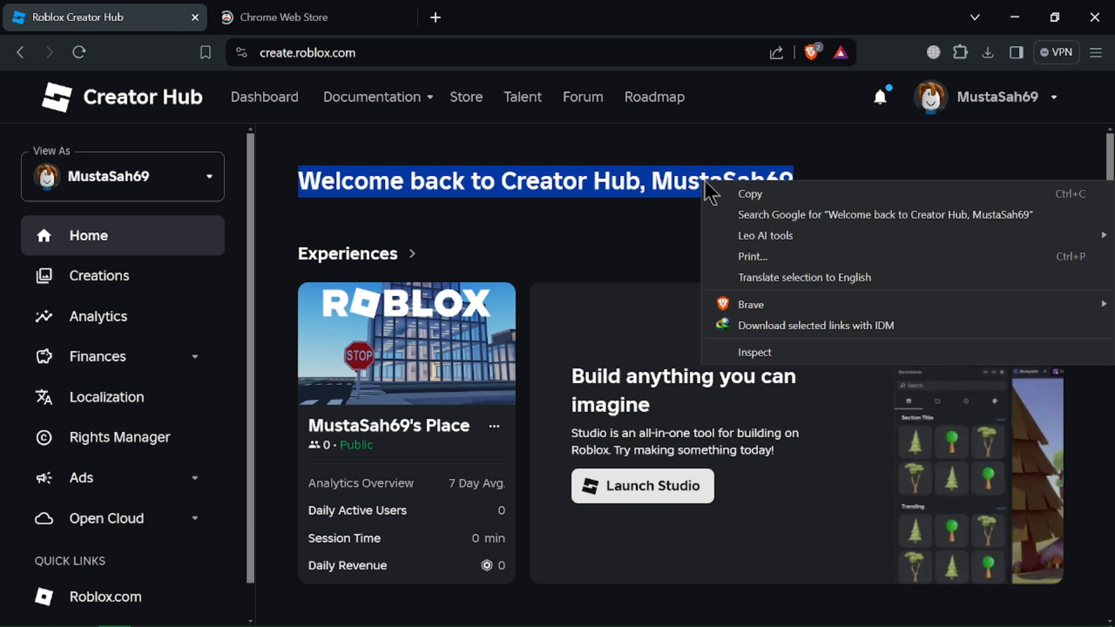
{"action": "left_click", "coordinate": [804, 277]}
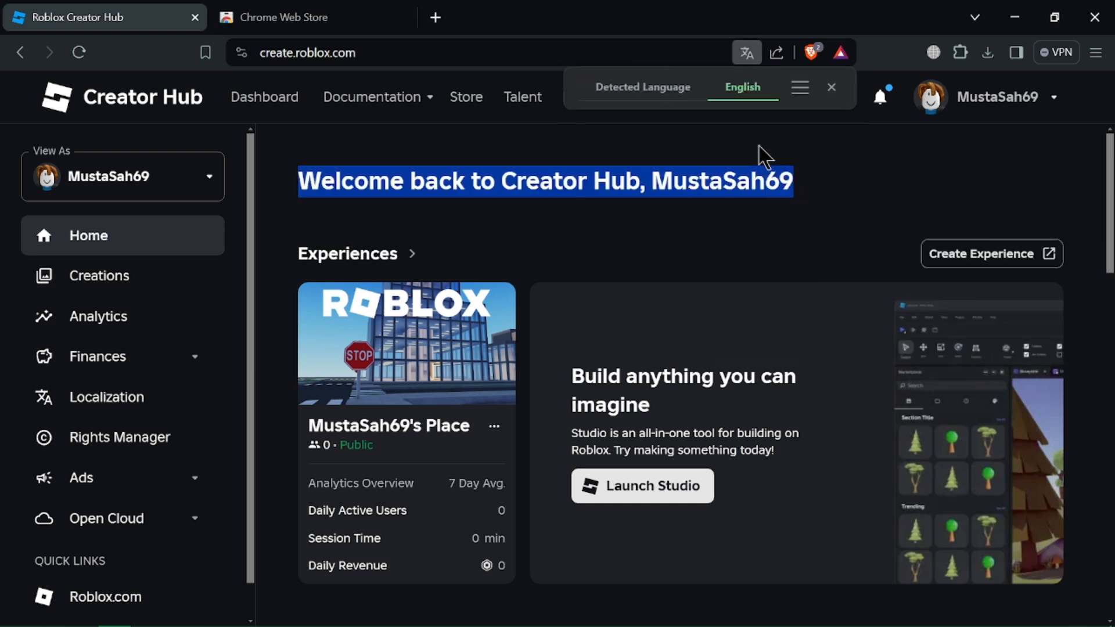
{"action": "mouse_move", "coordinate": [726, 165]}
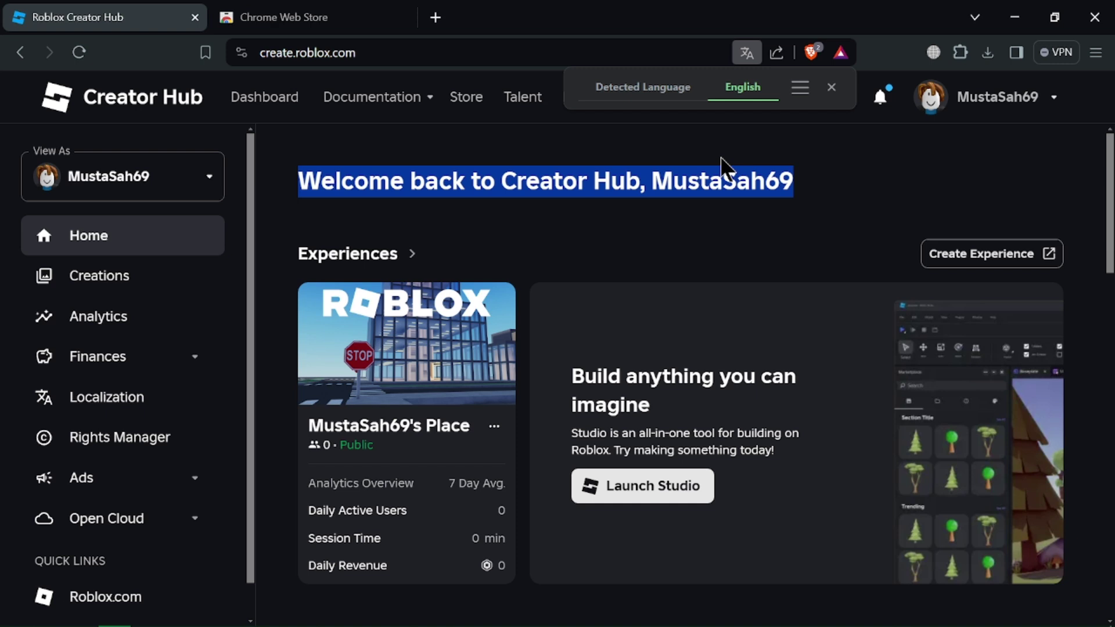
{"action": "left_click", "coordinate": [776, 132]}
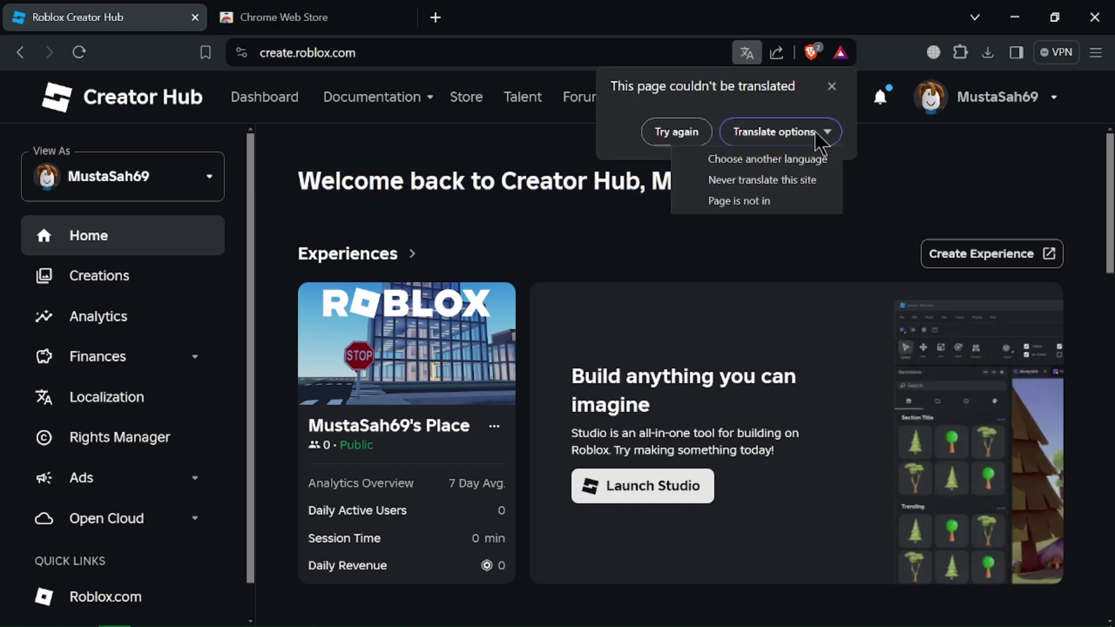
{"action": "left_click", "coordinate": [768, 158]}
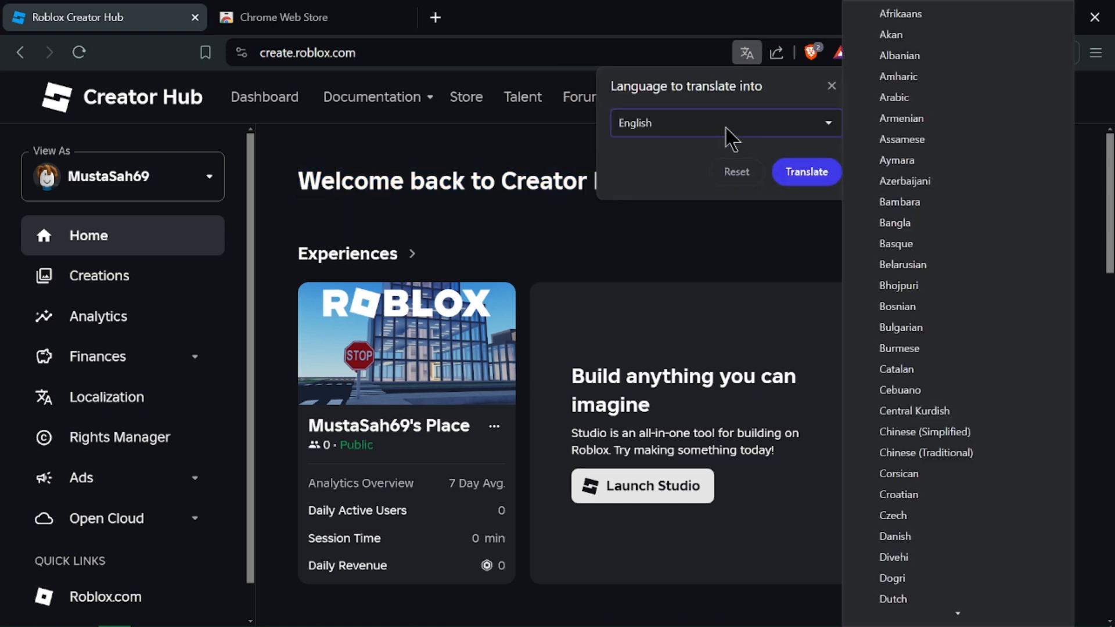
{"action": "left_click", "coordinate": [895, 98]}
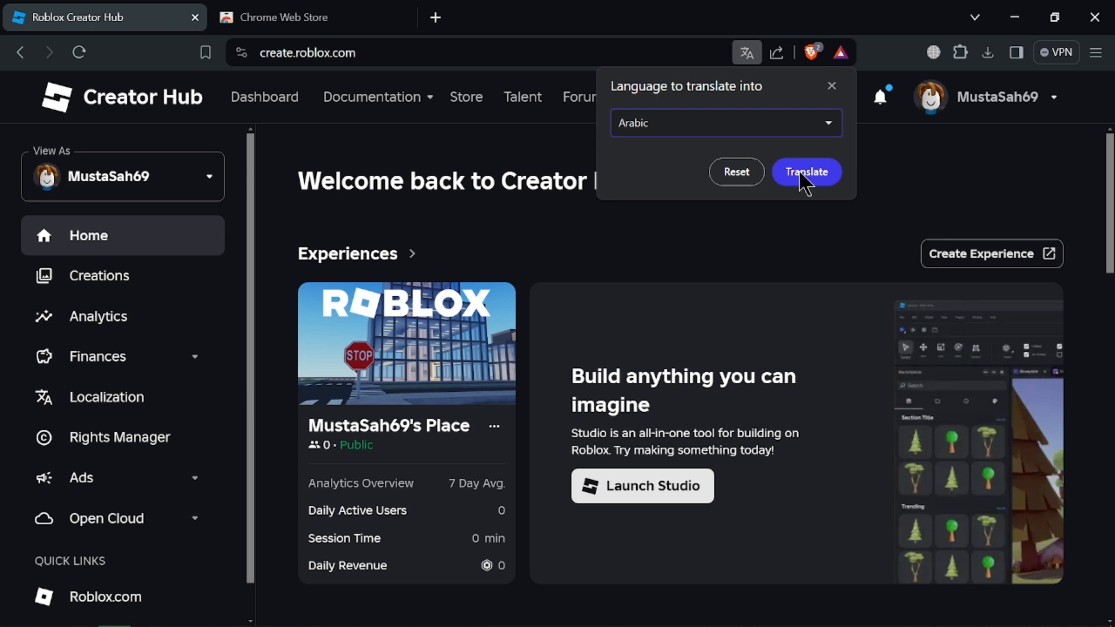
{"action": "left_click", "coordinate": [806, 172]}
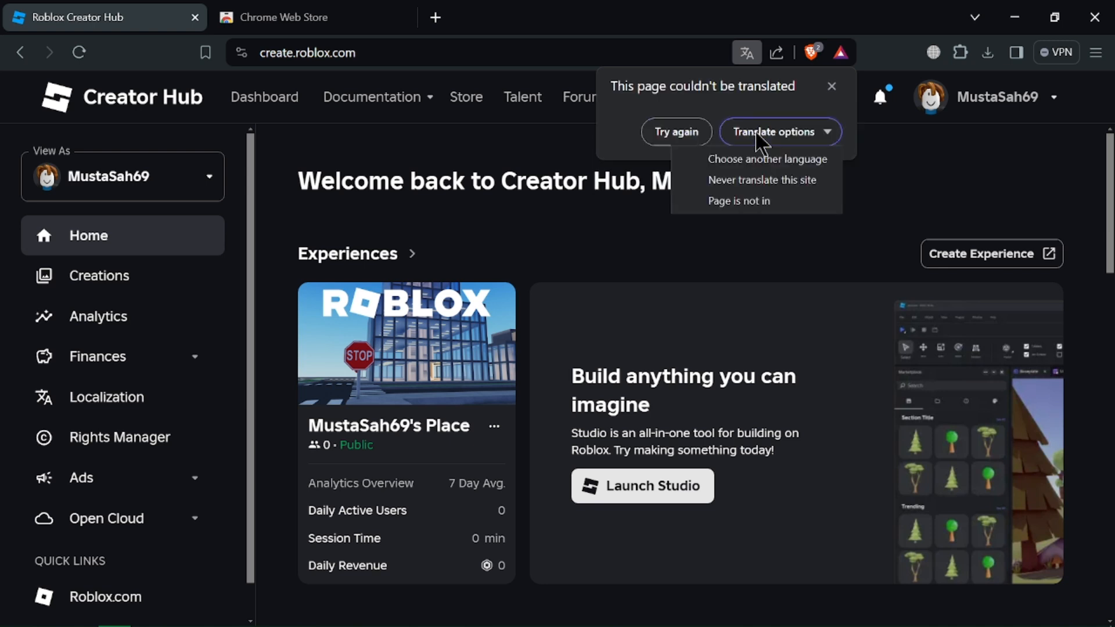
Choose French as the target translation language instead.
{"action": "left_click", "coordinate": [767, 158]}
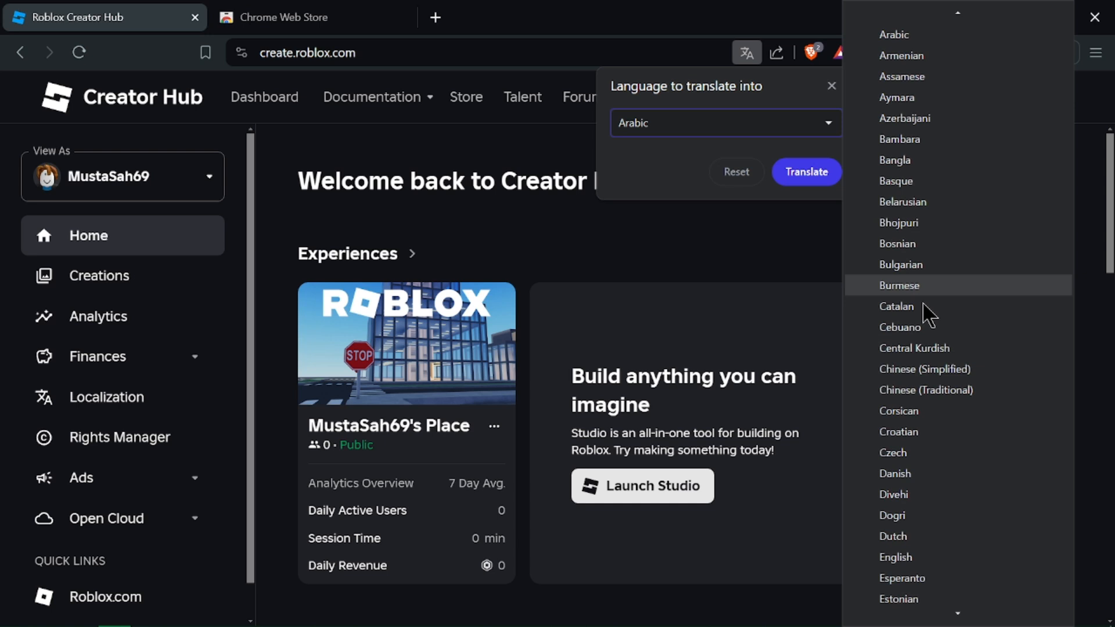
{"action": "scroll", "scroll_direction": "down", "scroll_amount": 3}
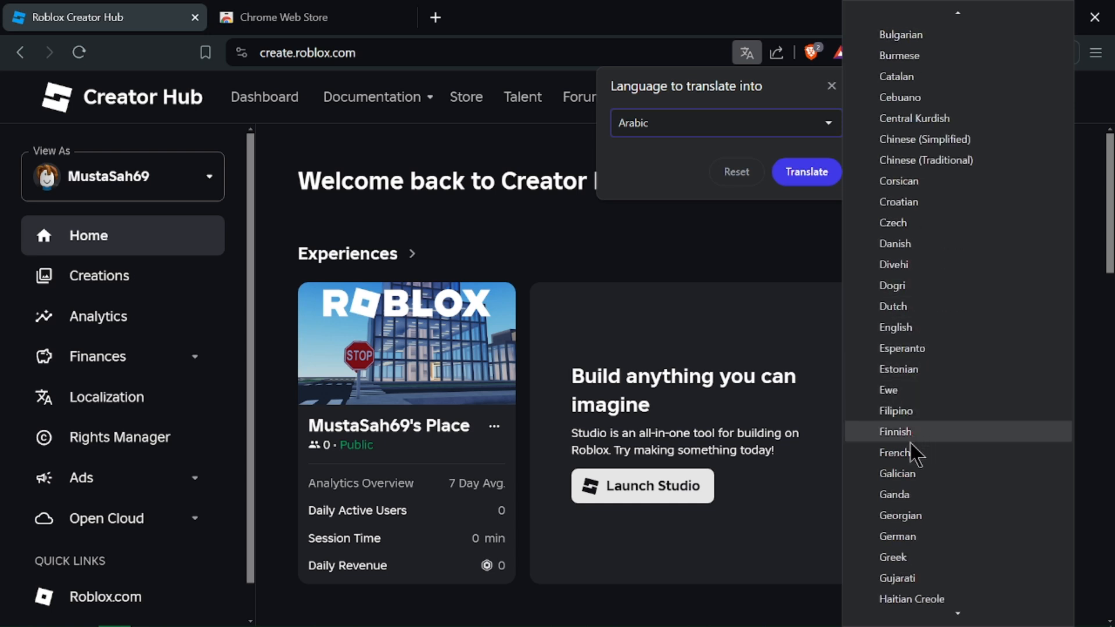
{"action": "left_click", "coordinate": [806, 172]}
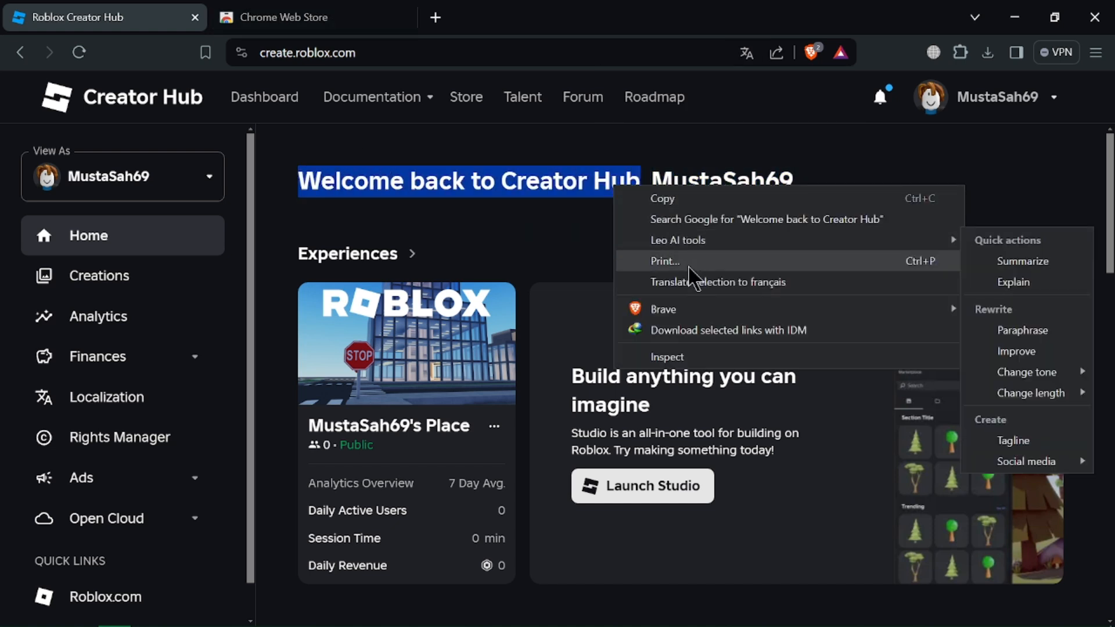
Translate the selected heading to French, showing 'Bienvenue dans le Hub des créateurs'.
{"action": "left_click", "coordinate": [718, 282]}
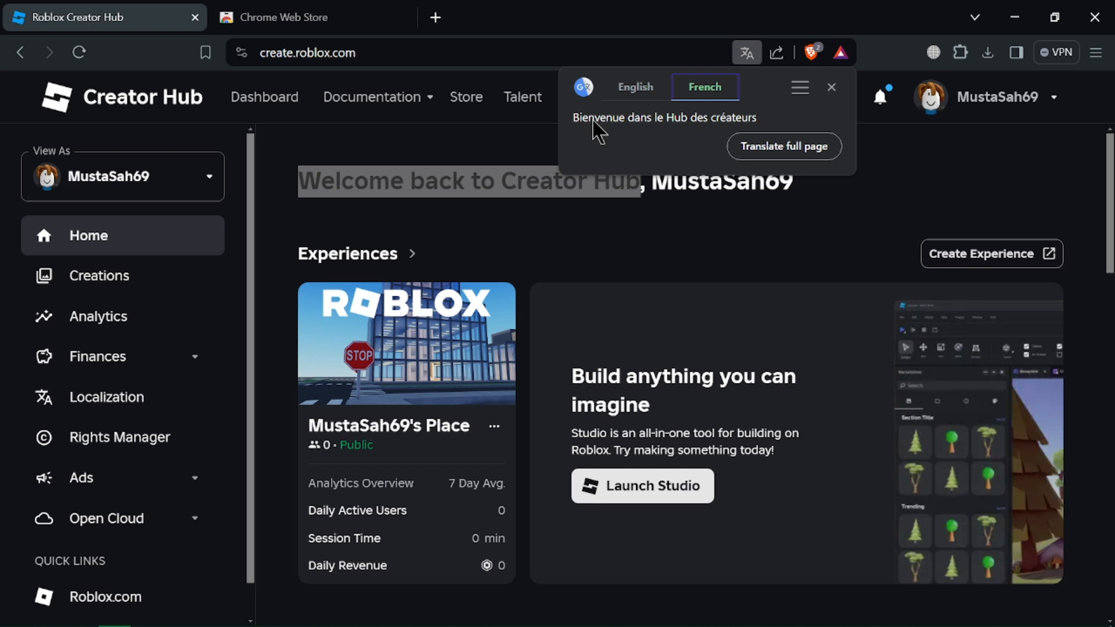
{"action": "mouse_move", "coordinate": [530, 119]}
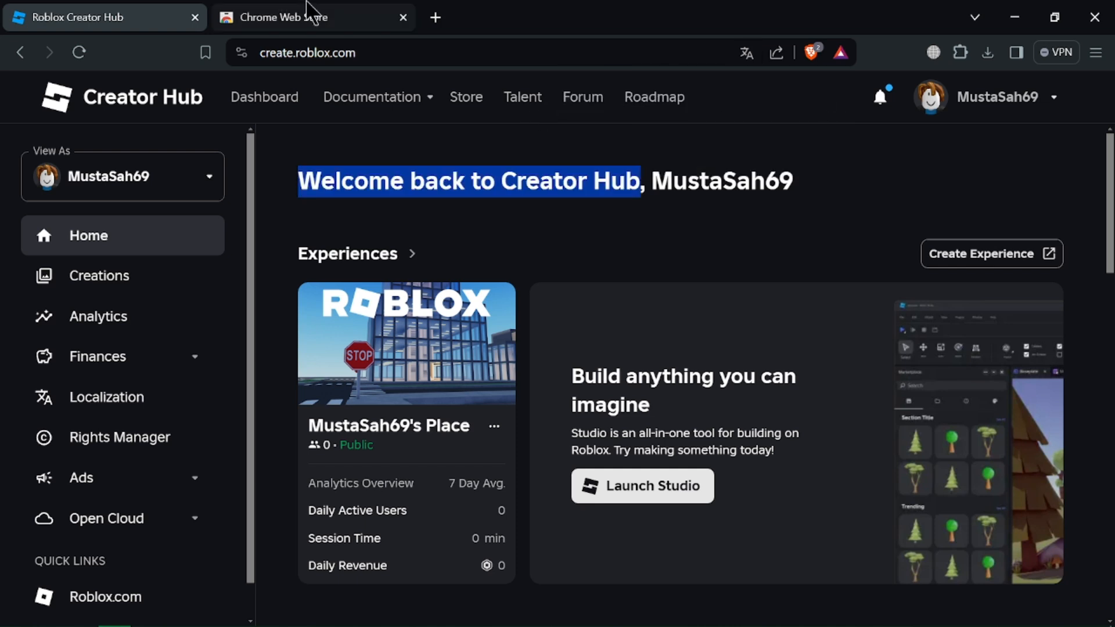
Open the Google Translate listing in the Chrome Web Store and check recent downloads.
{"action": "left_click", "coordinate": [313, 17]}
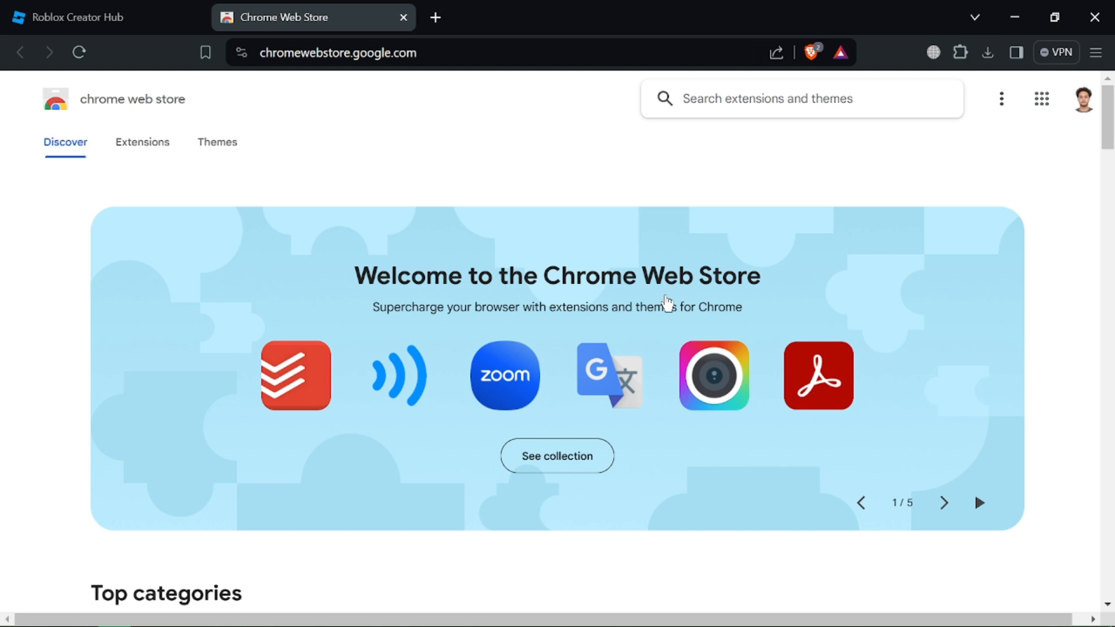
{"action": "left_click", "coordinate": [608, 376]}
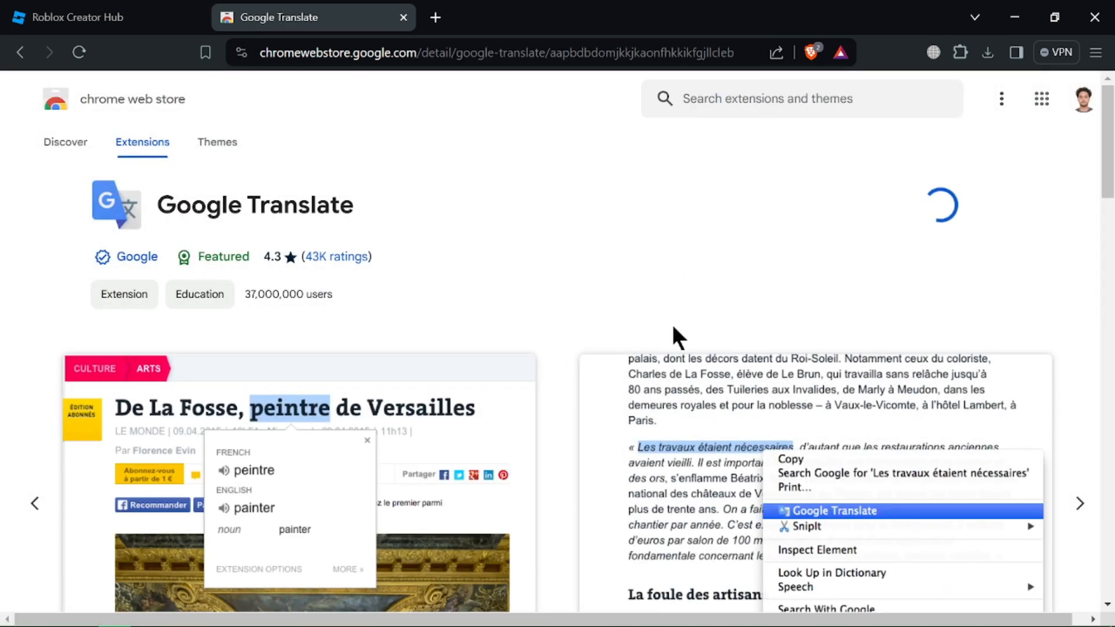
{"action": "mouse_move", "coordinate": [888, 227]}
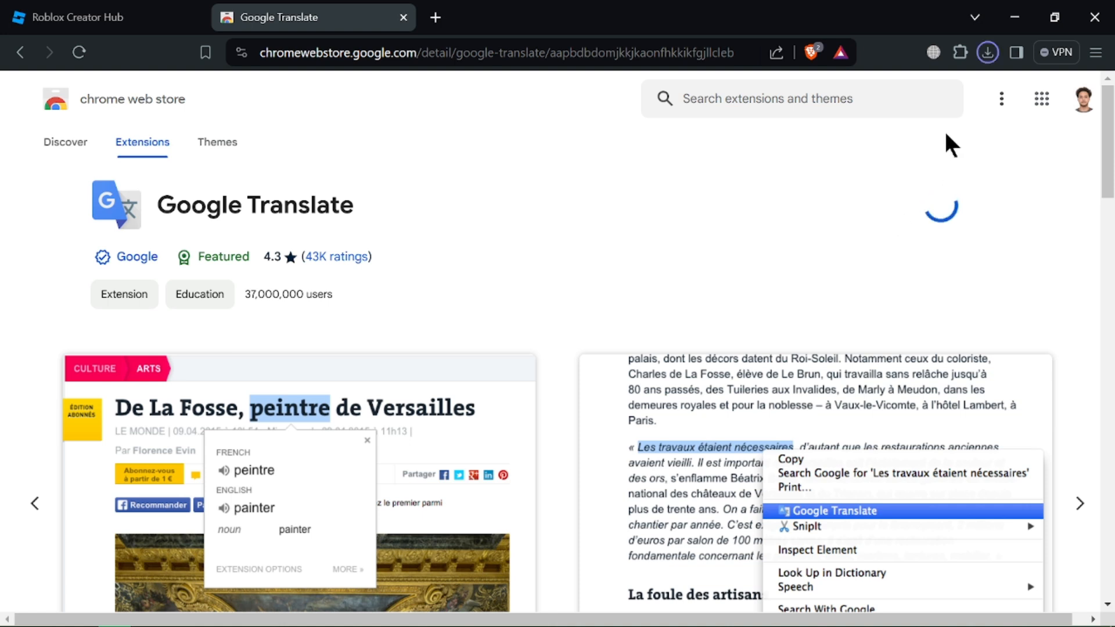
{"action": "left_click", "coordinate": [988, 52]}
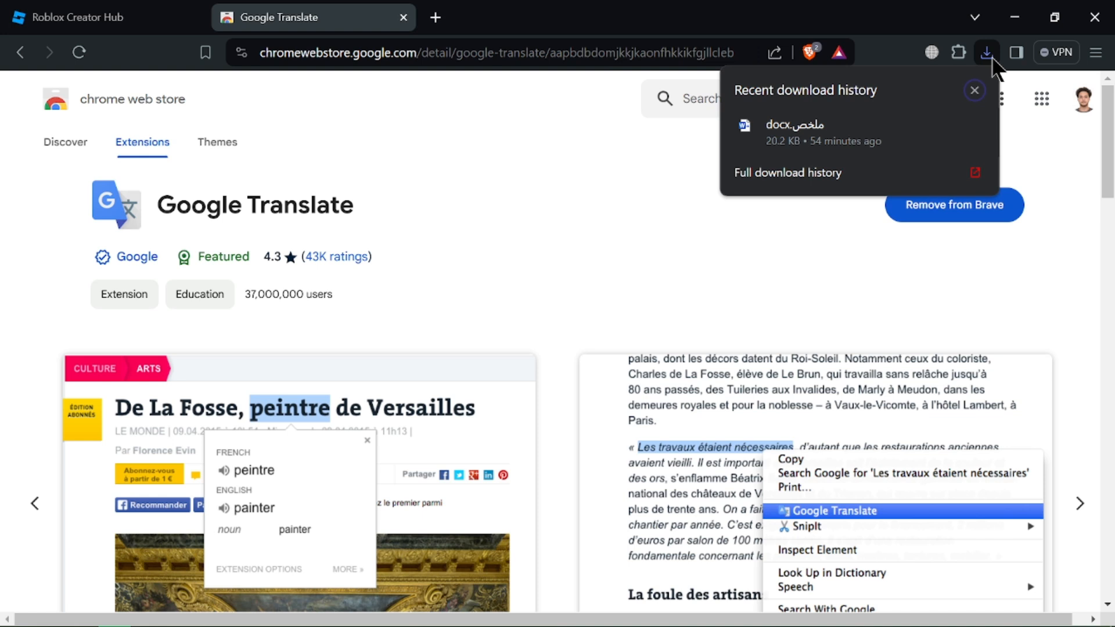
{"action": "left_click", "coordinate": [960, 52]}
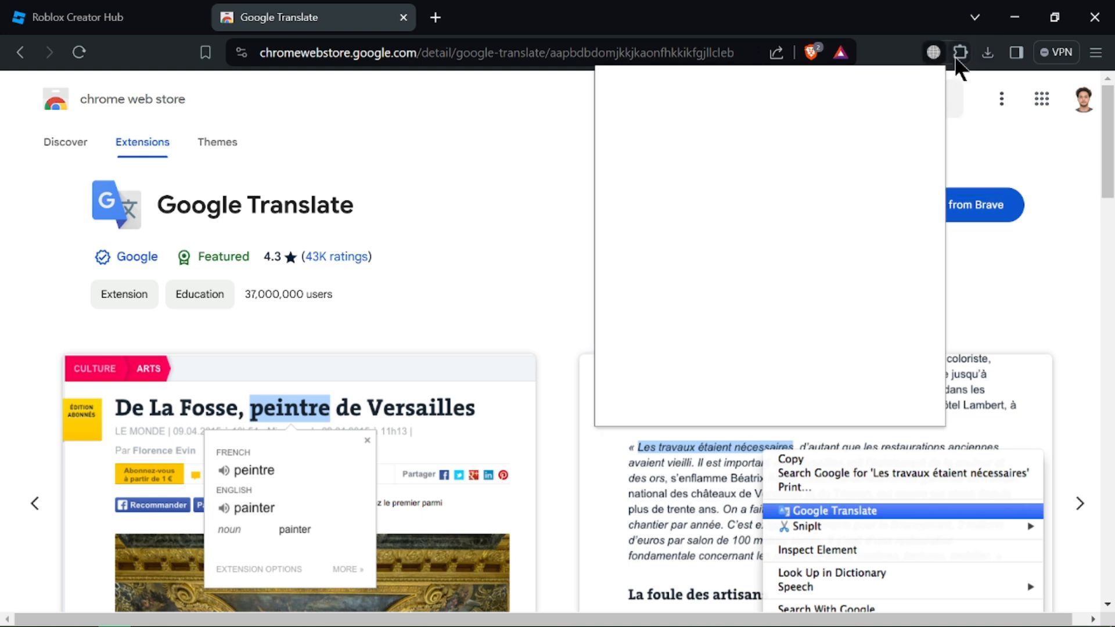
{"action": "left_click", "coordinate": [960, 51]}
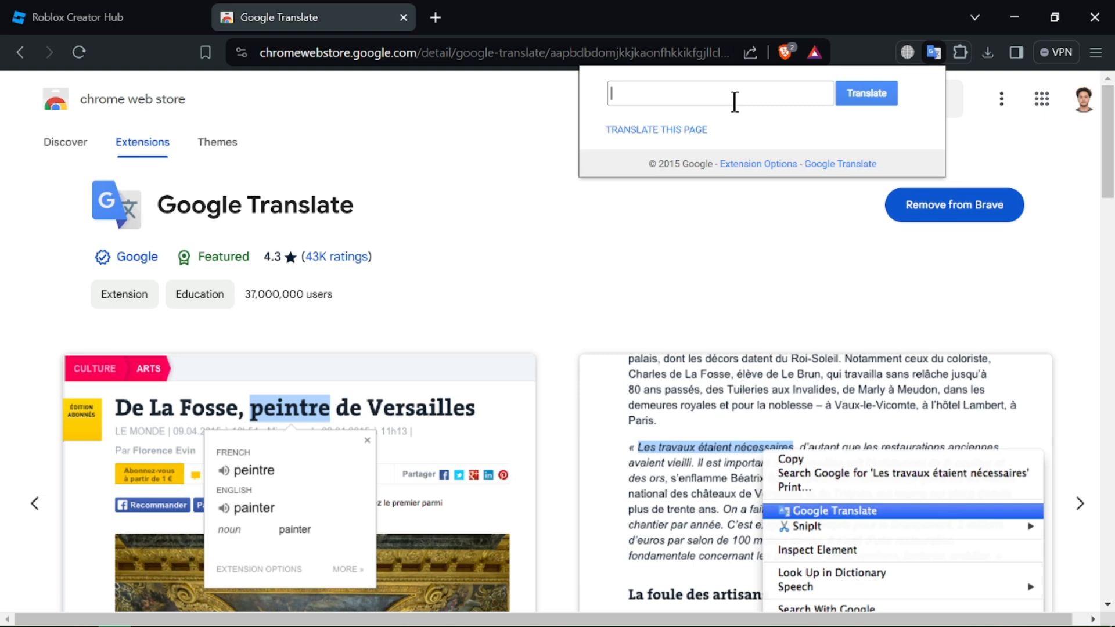
{"action": "left_click", "coordinate": [543, 237]}
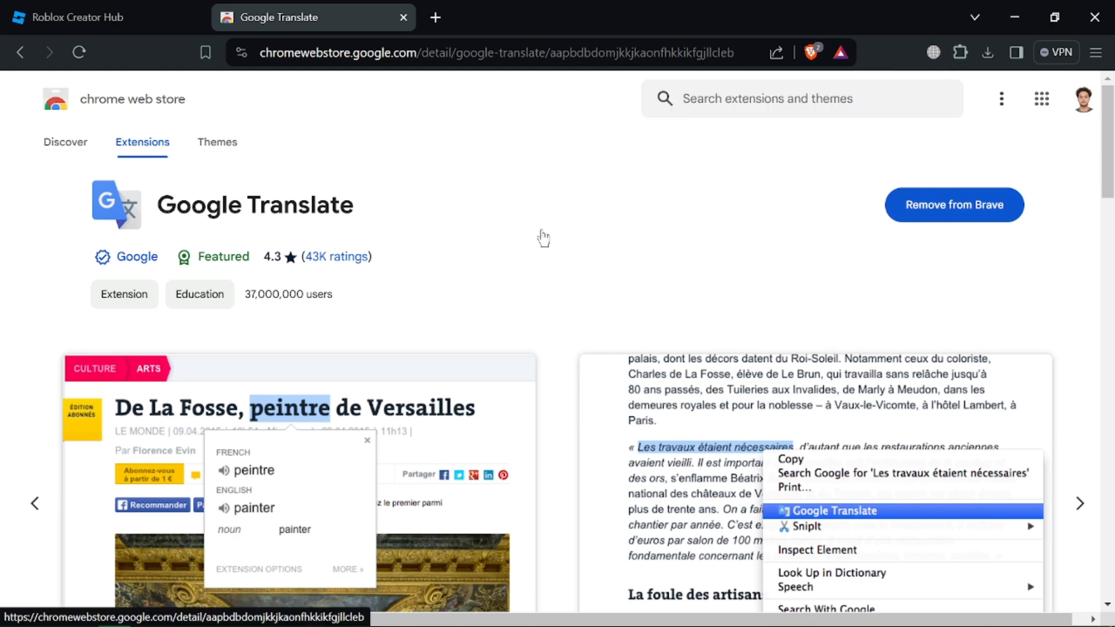